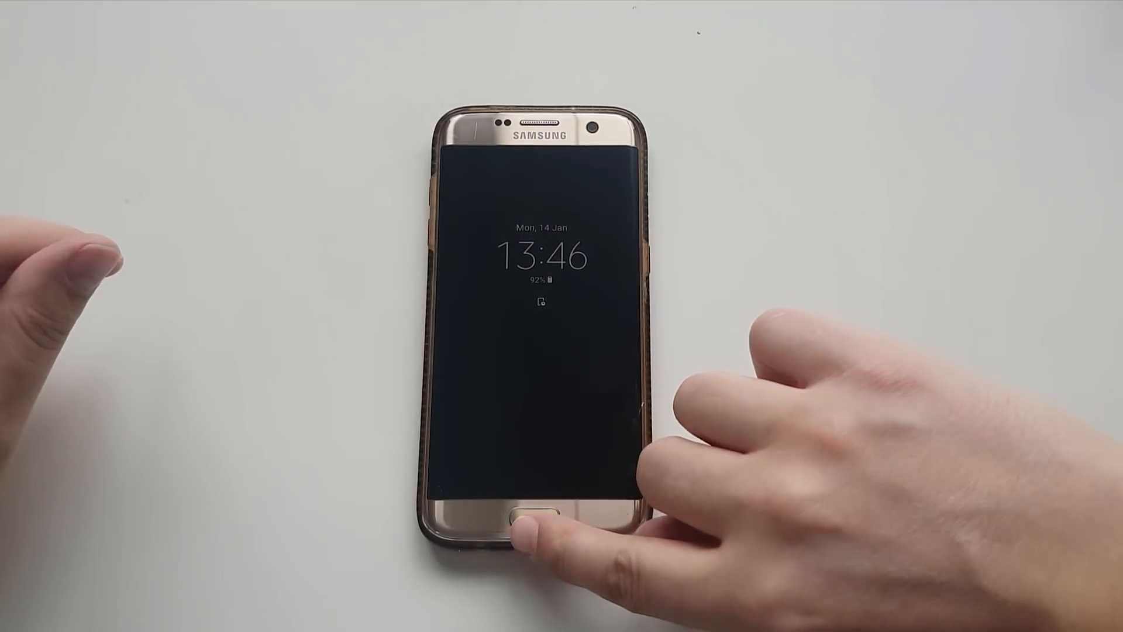
- Wake and unlock the phone to reveal the Google results for uPlexa Android mining
click(539, 515)
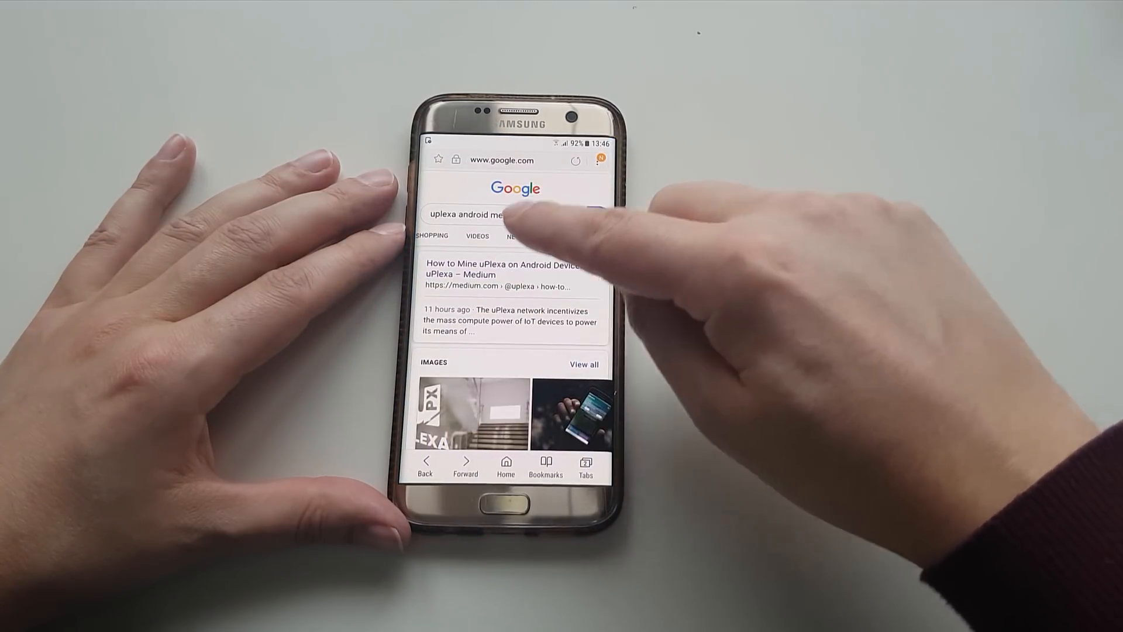
- Open the Medium uPlexa Android mining guide and follow its miner download link
click(503, 270)
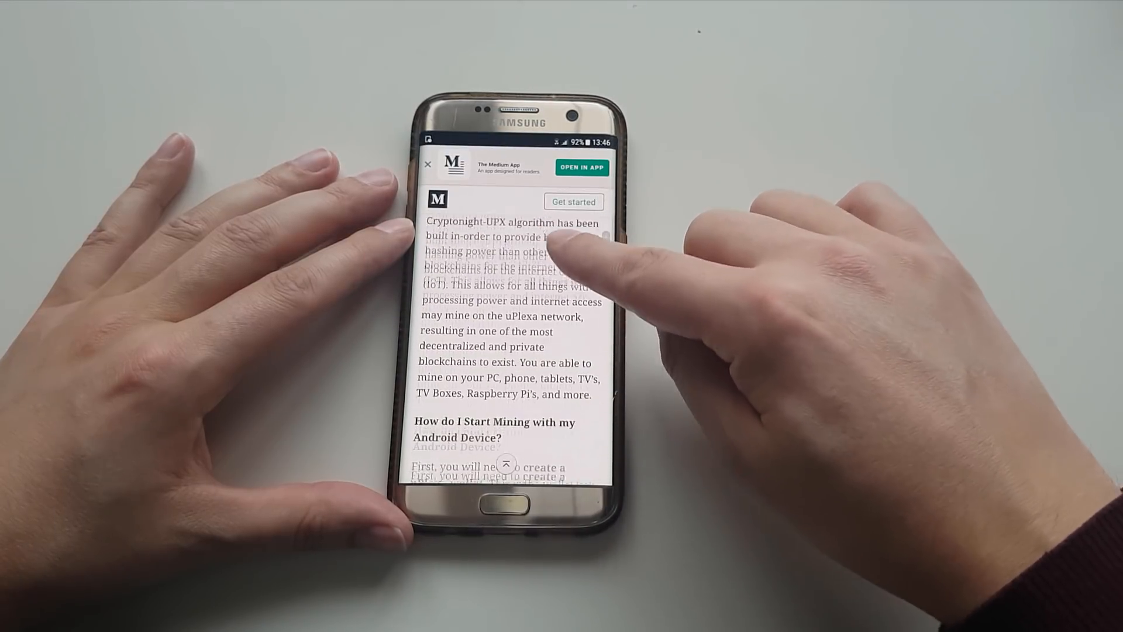
scroll(down, 3)
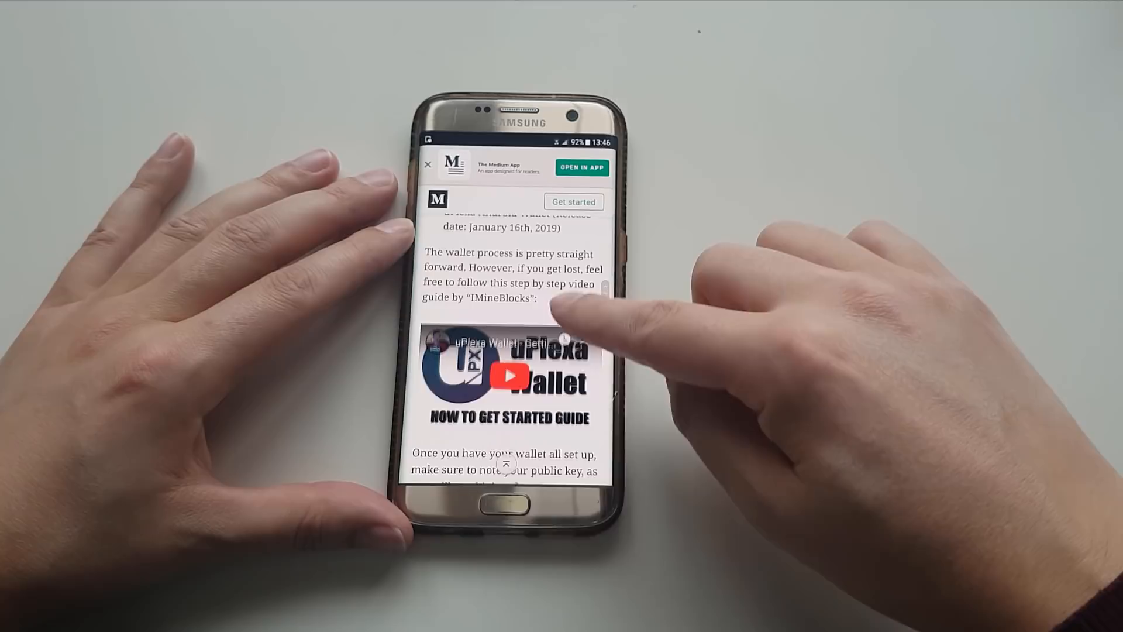
scroll(down, 3)
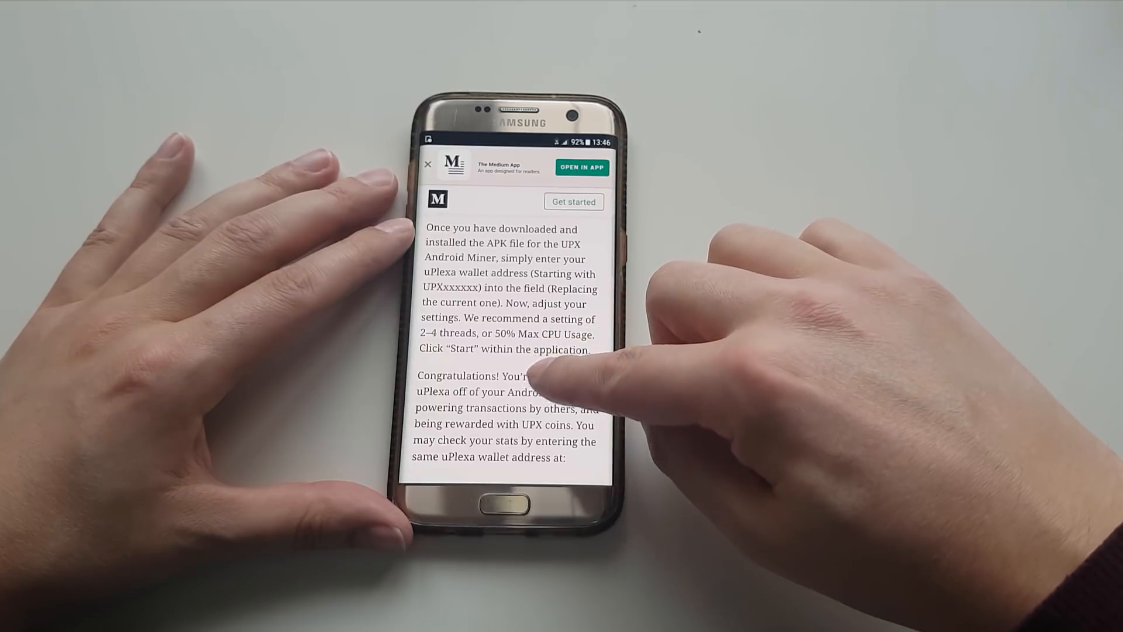
scroll(down, 3)
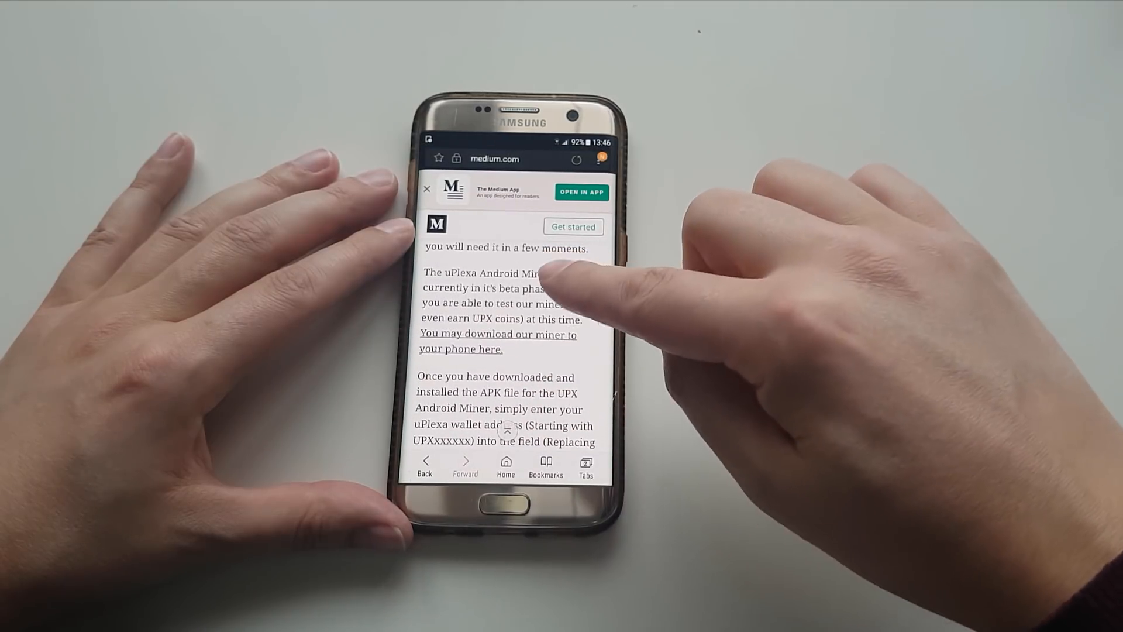
click(498, 342)
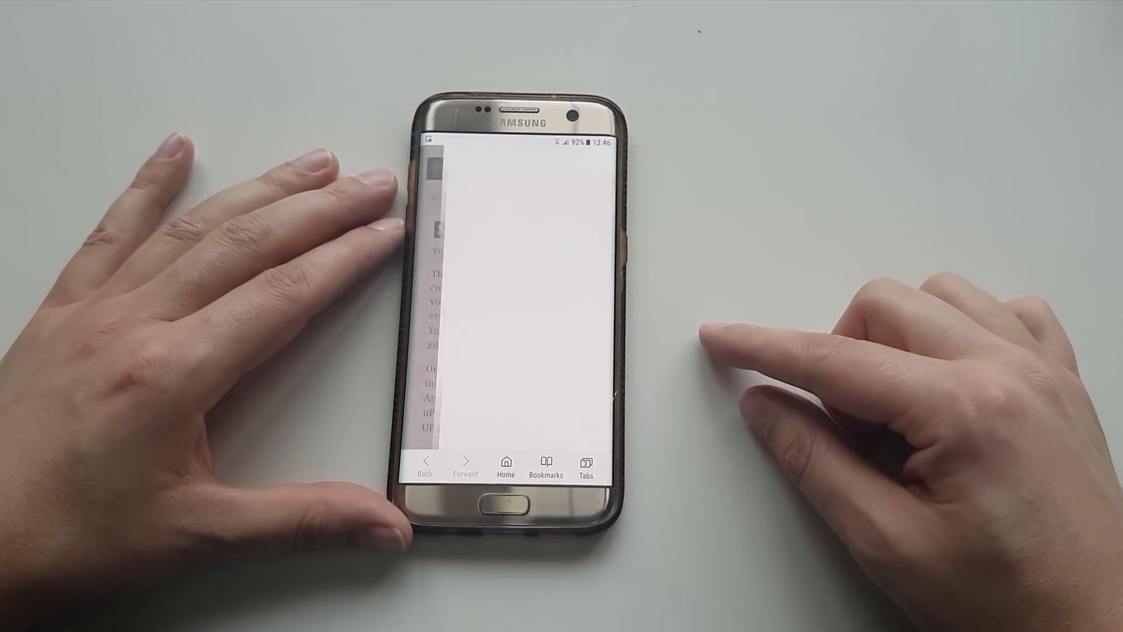
- Download the miner APK, enable Unknown sources, and install UPX Android Miner
click(496, 341)
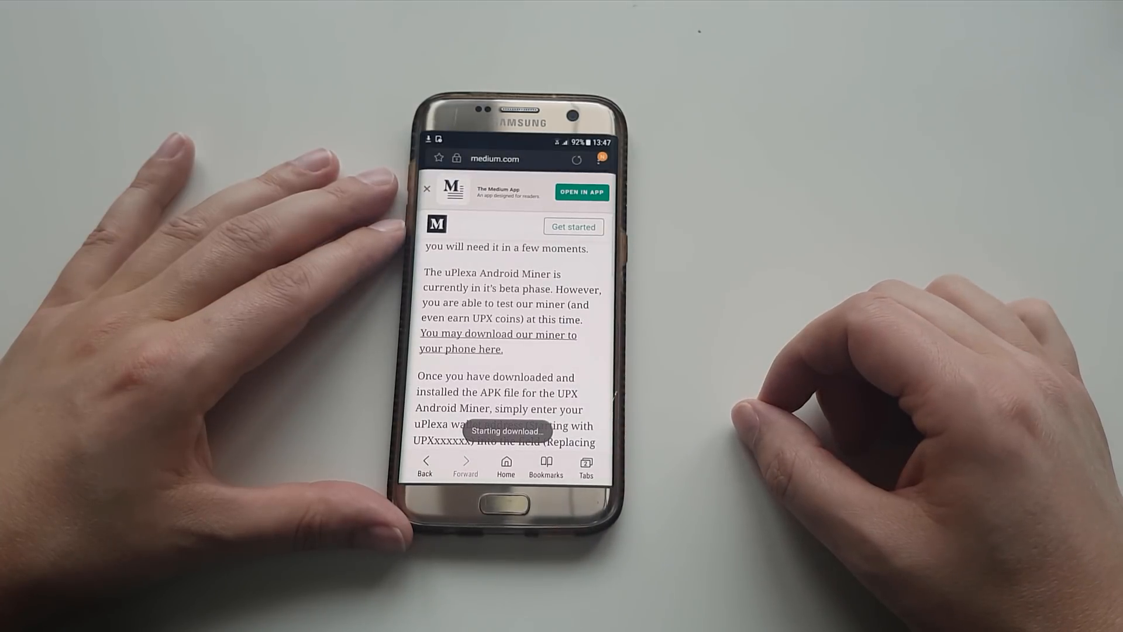
drag(516, 140, 516, 272)
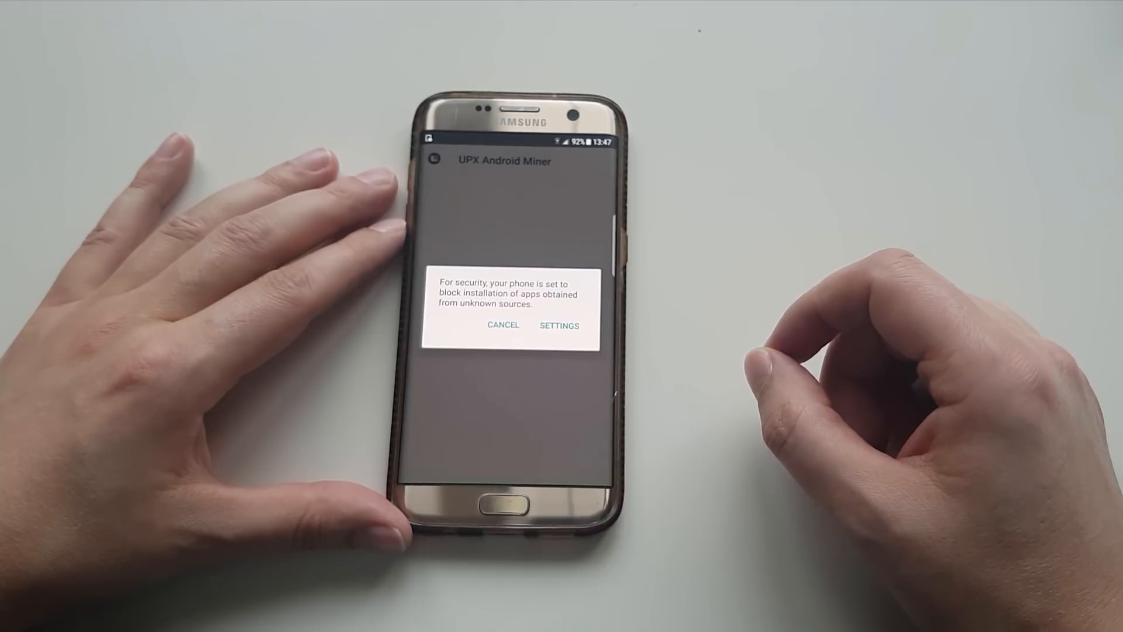
click(559, 325)
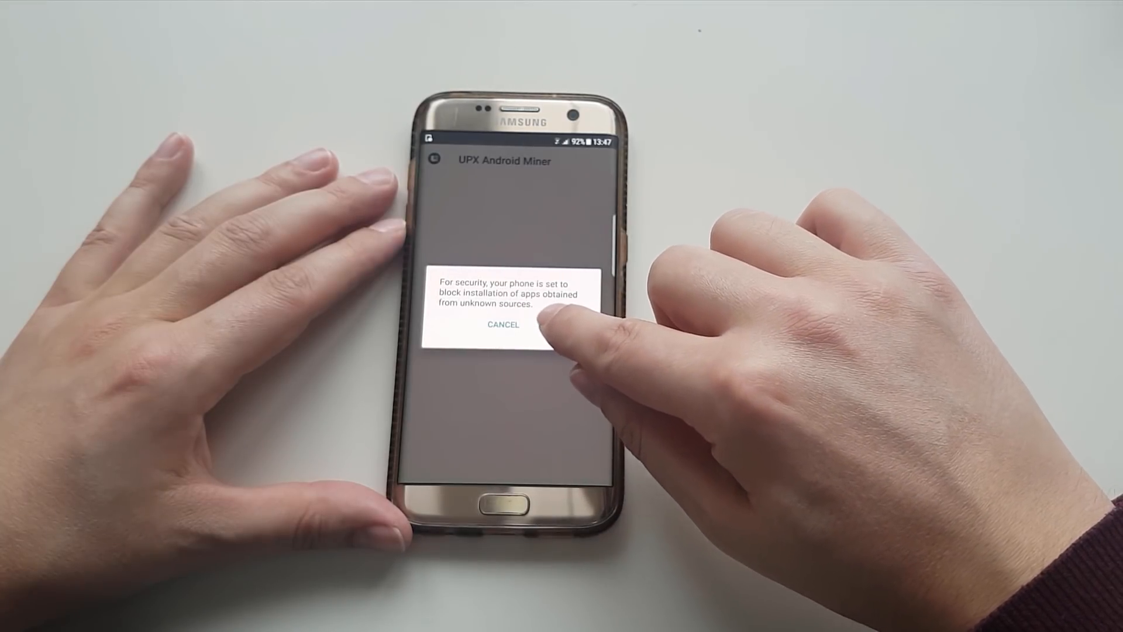
click(503, 324)
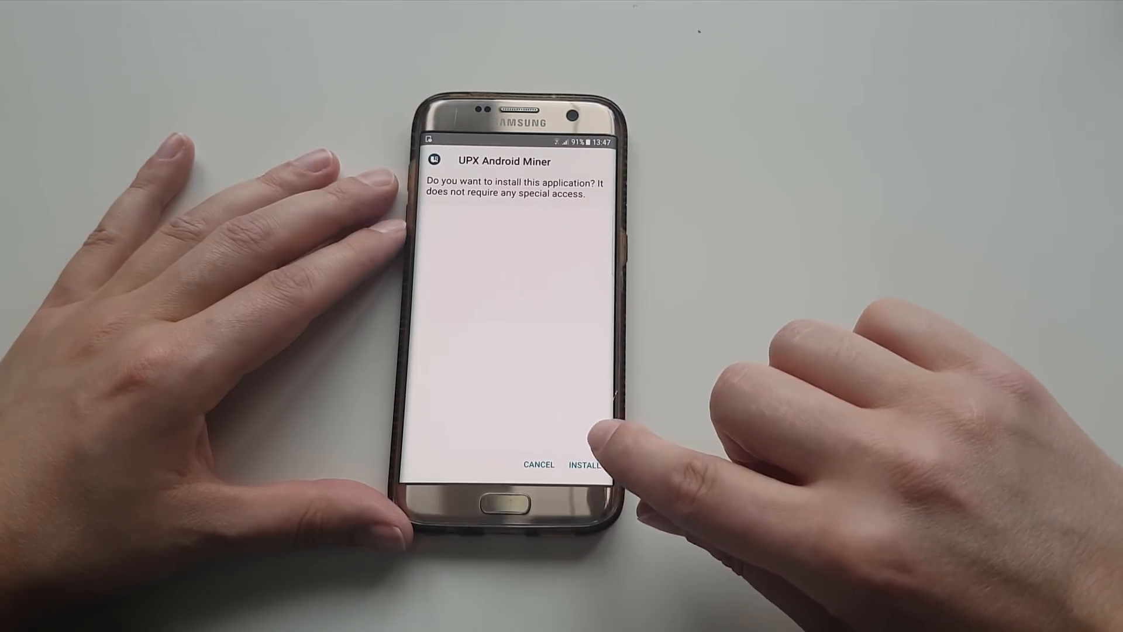
click(587, 464)
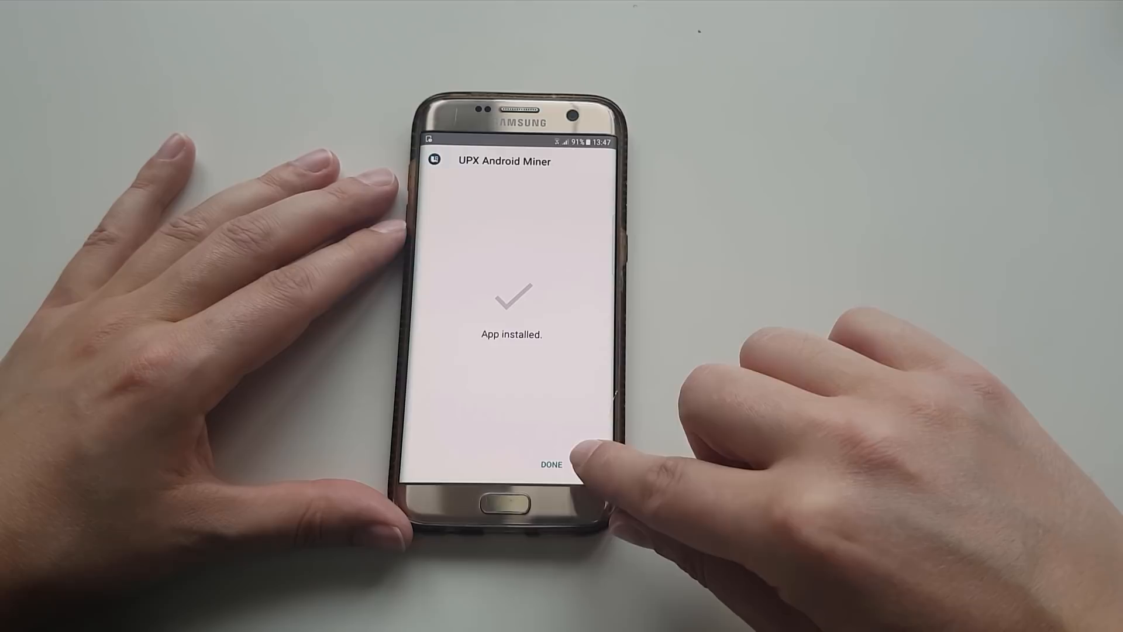
- Open the installed miner and agree to its disclaimer
click(550, 464)
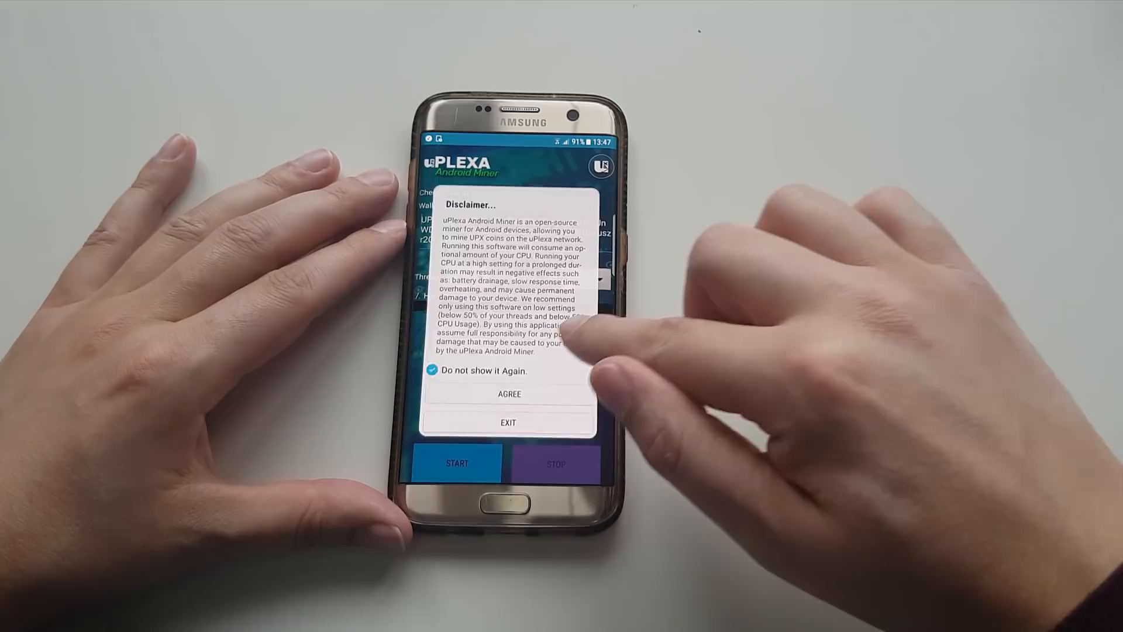
click(510, 393)
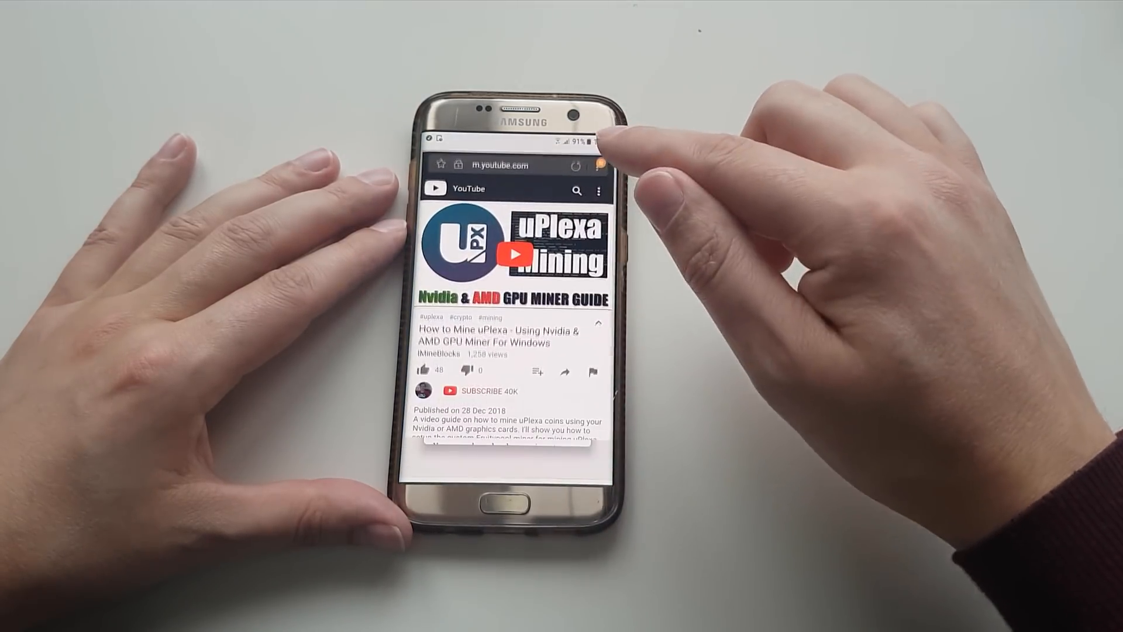
scroll(down, 3)
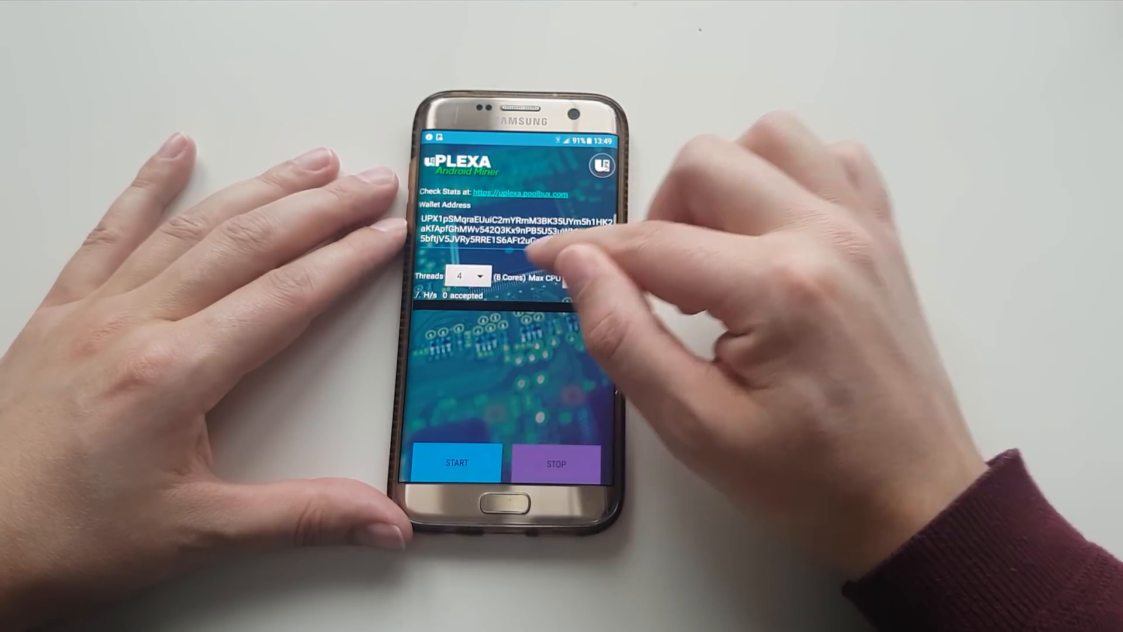
- Choose 4 threads and maximum CPU usage, then start mining
click(573, 278)
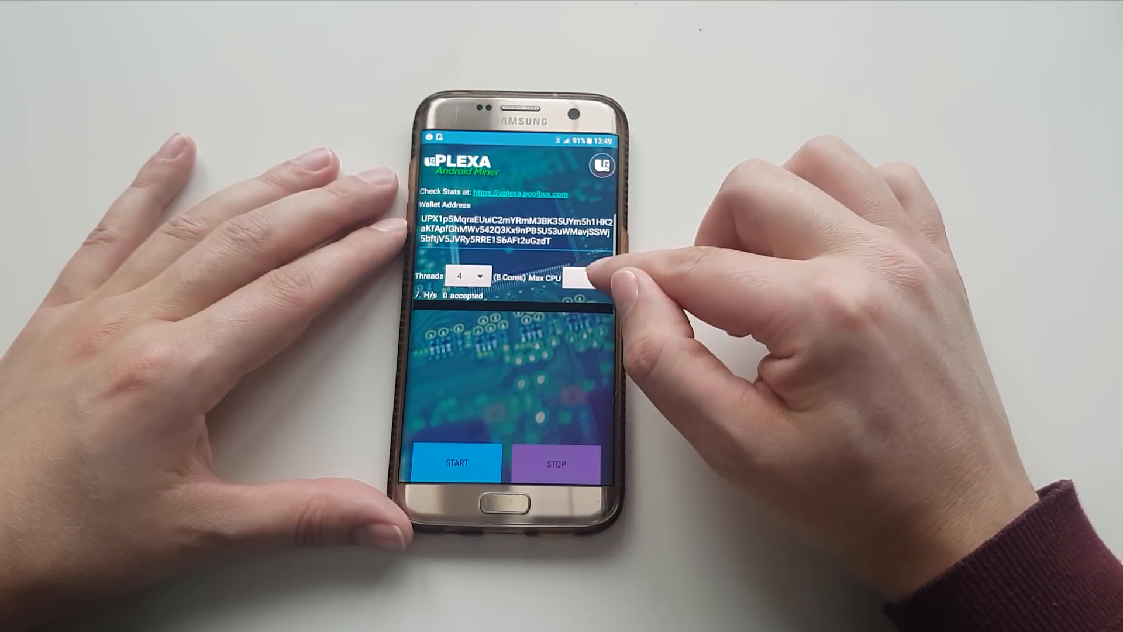
click(587, 279)
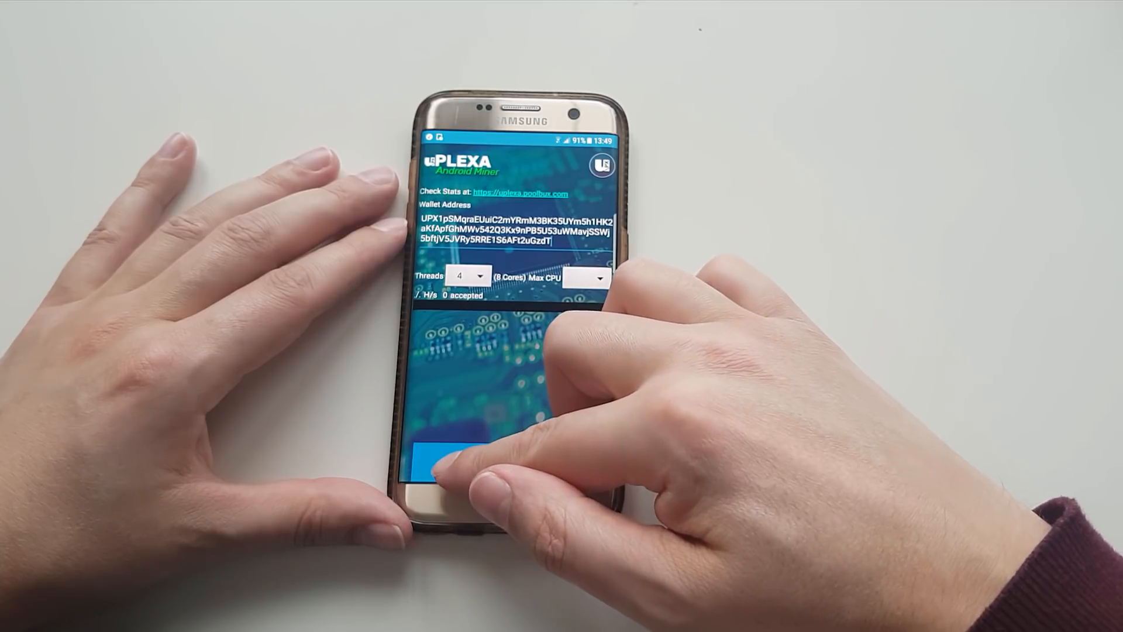
click(442, 462)
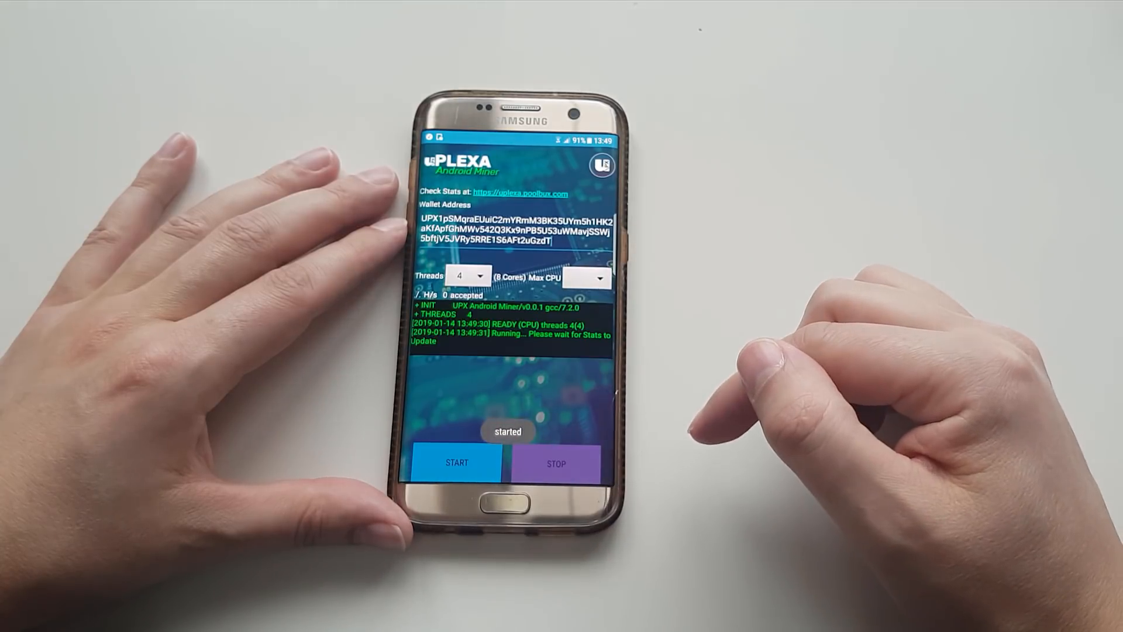